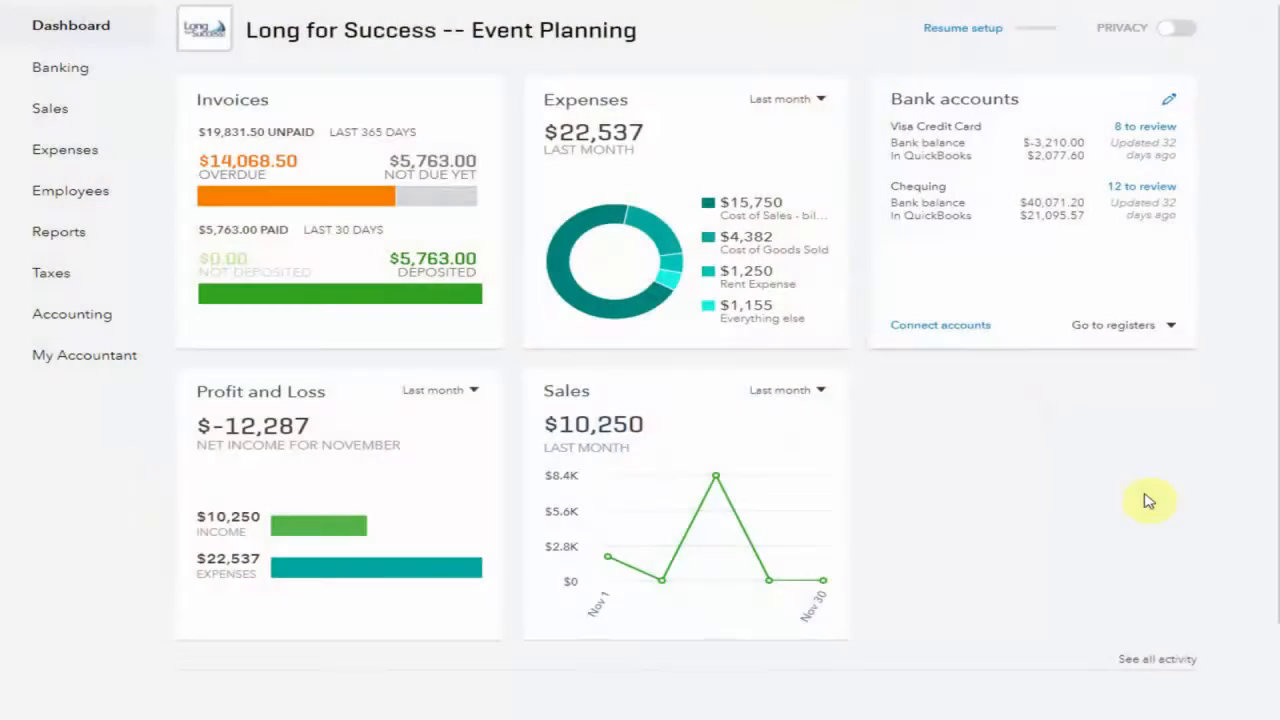
mouse_move(1000, 160)
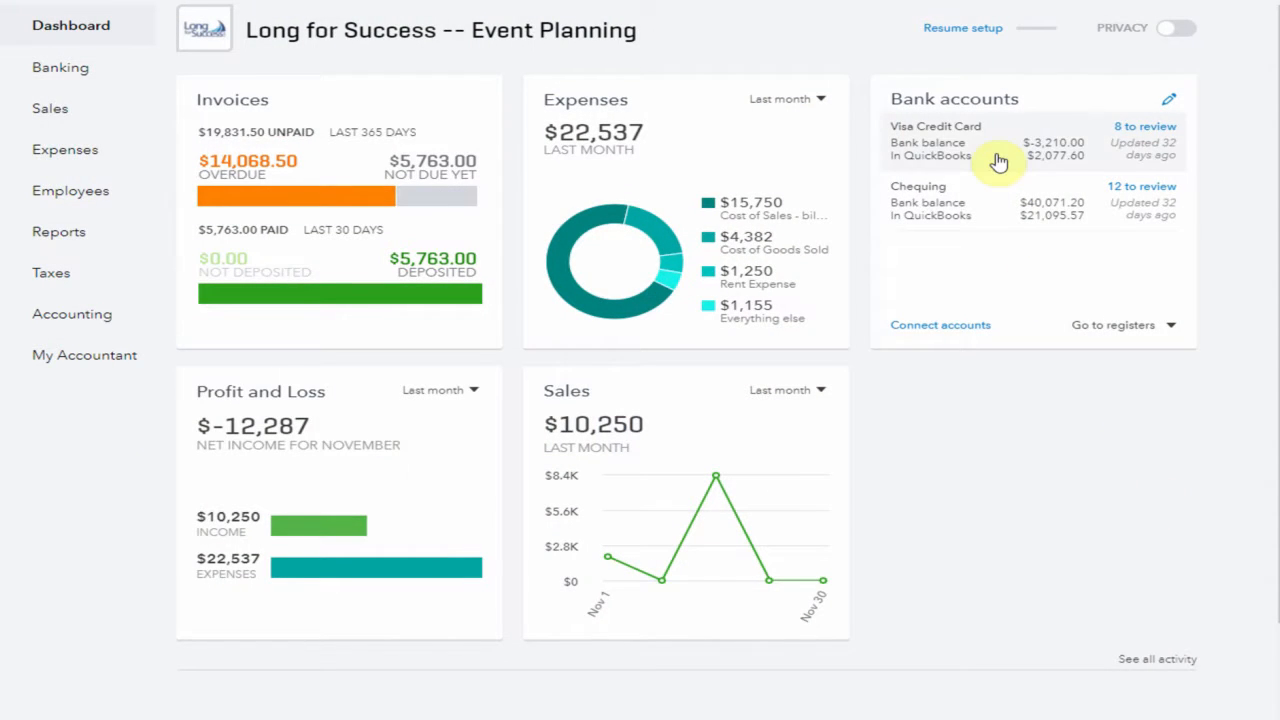
mouse_move(1138, 137)
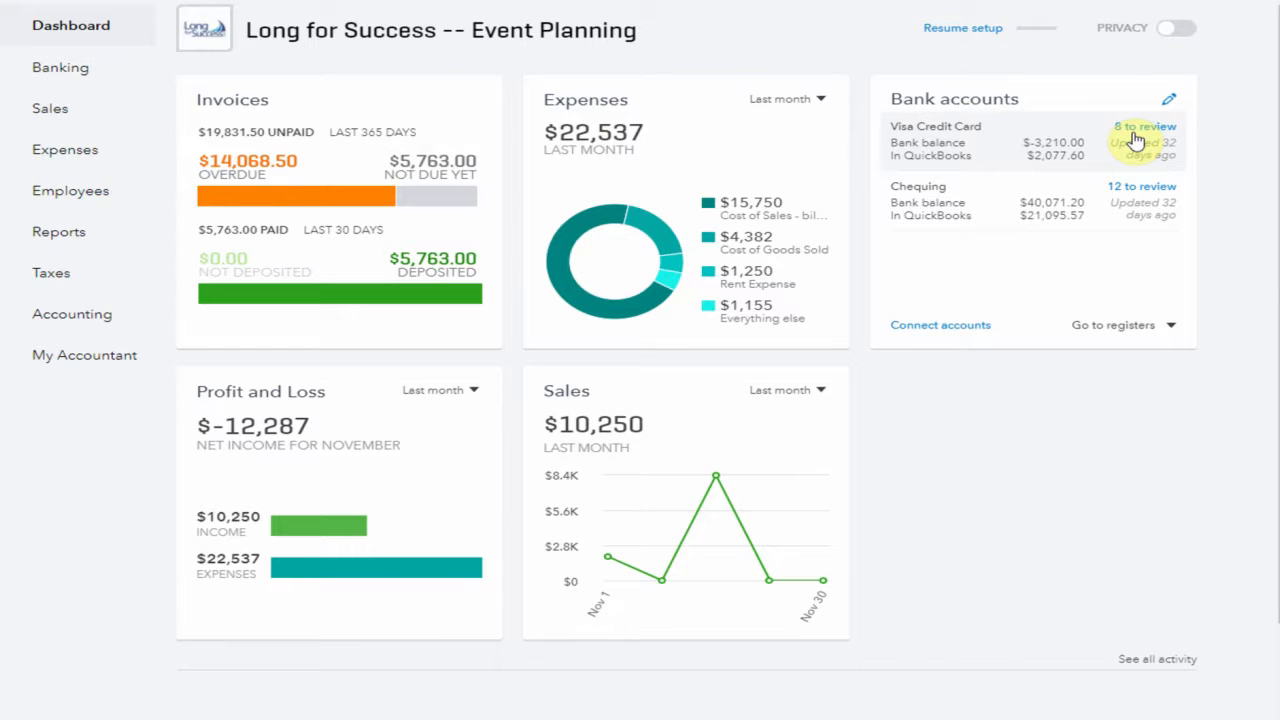
mouse_move(966, 148)
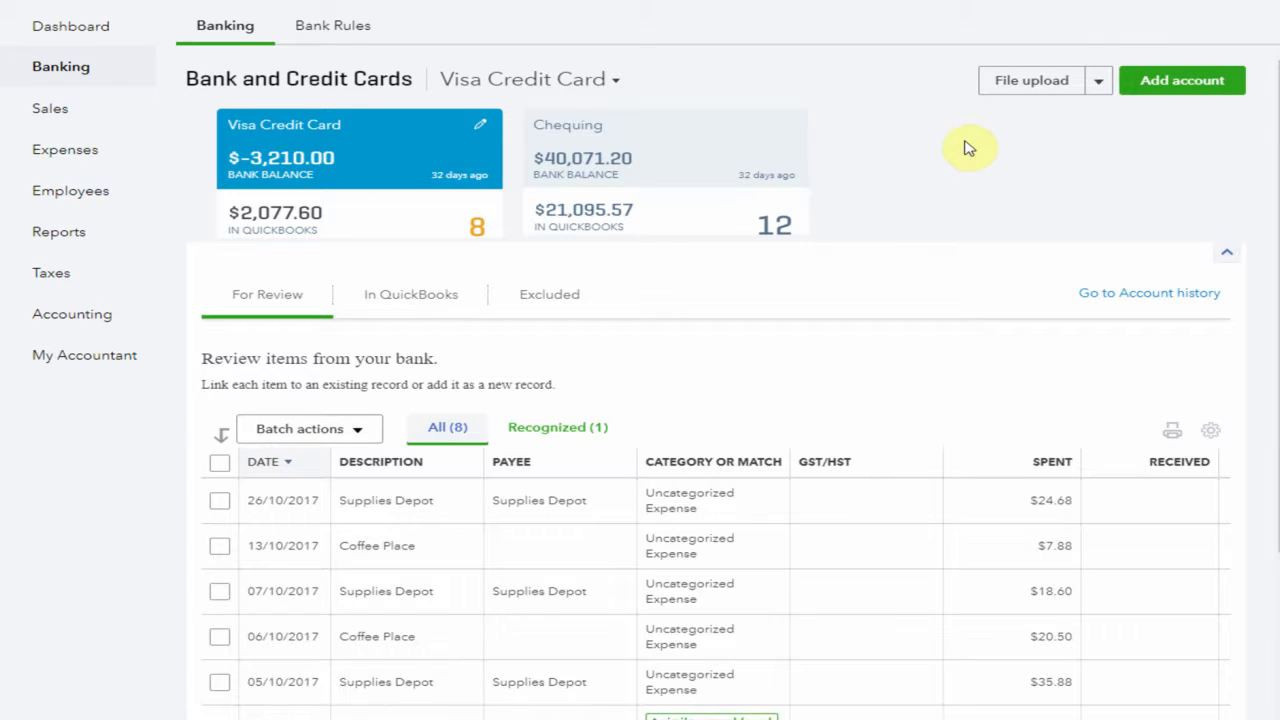
Match the $245.80 payment to its expense and the $1,000 receipt to the 12/09/2017 cheque.
scroll("down", 3)
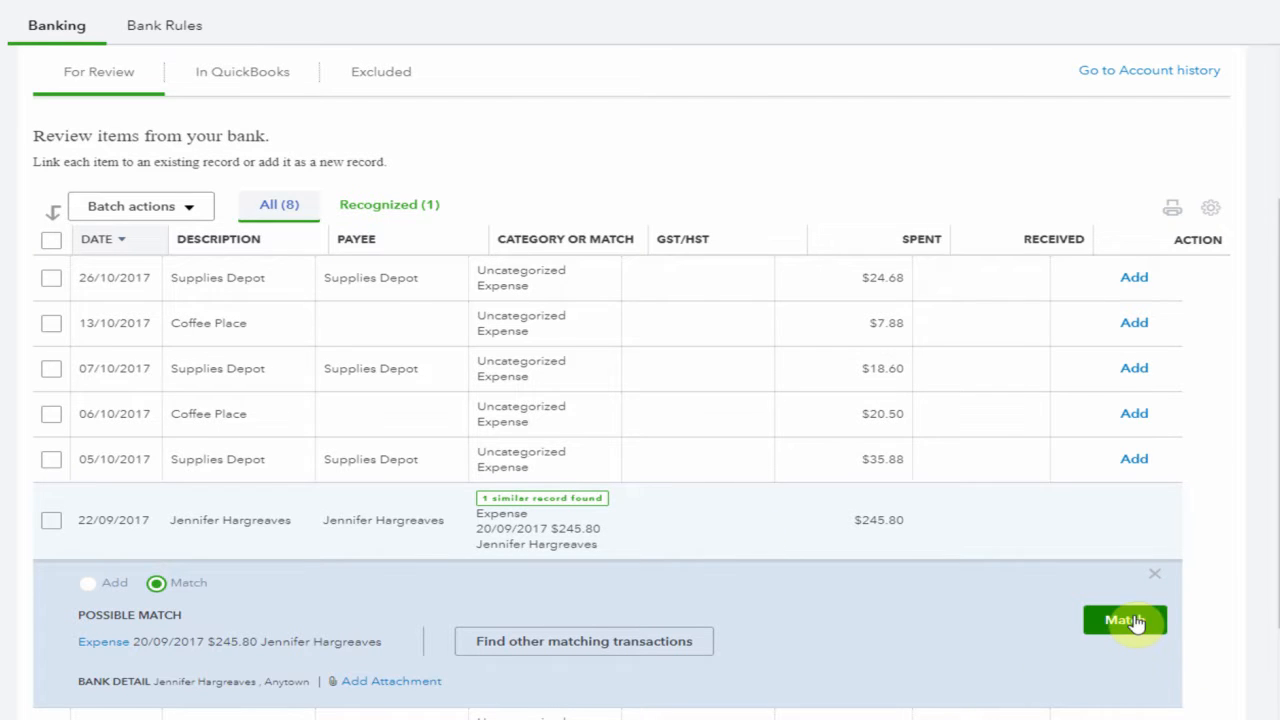
left_click(1125, 620)
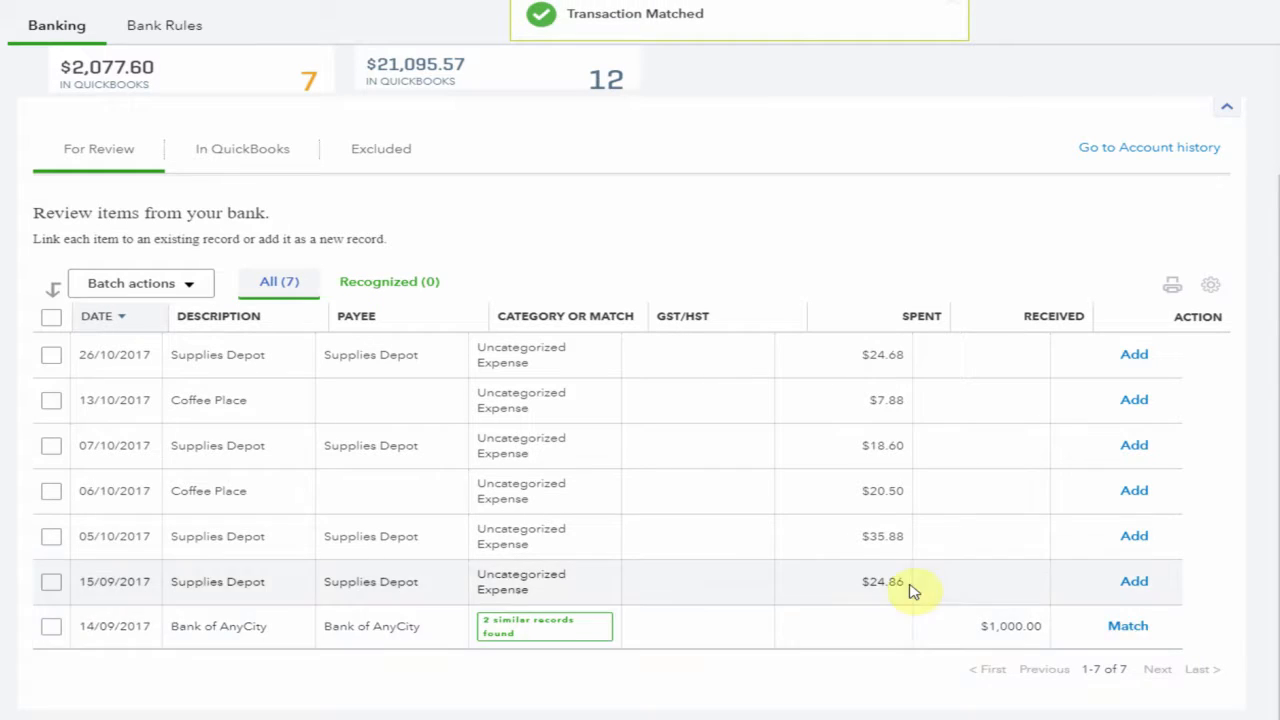
mouse_move(530, 638)
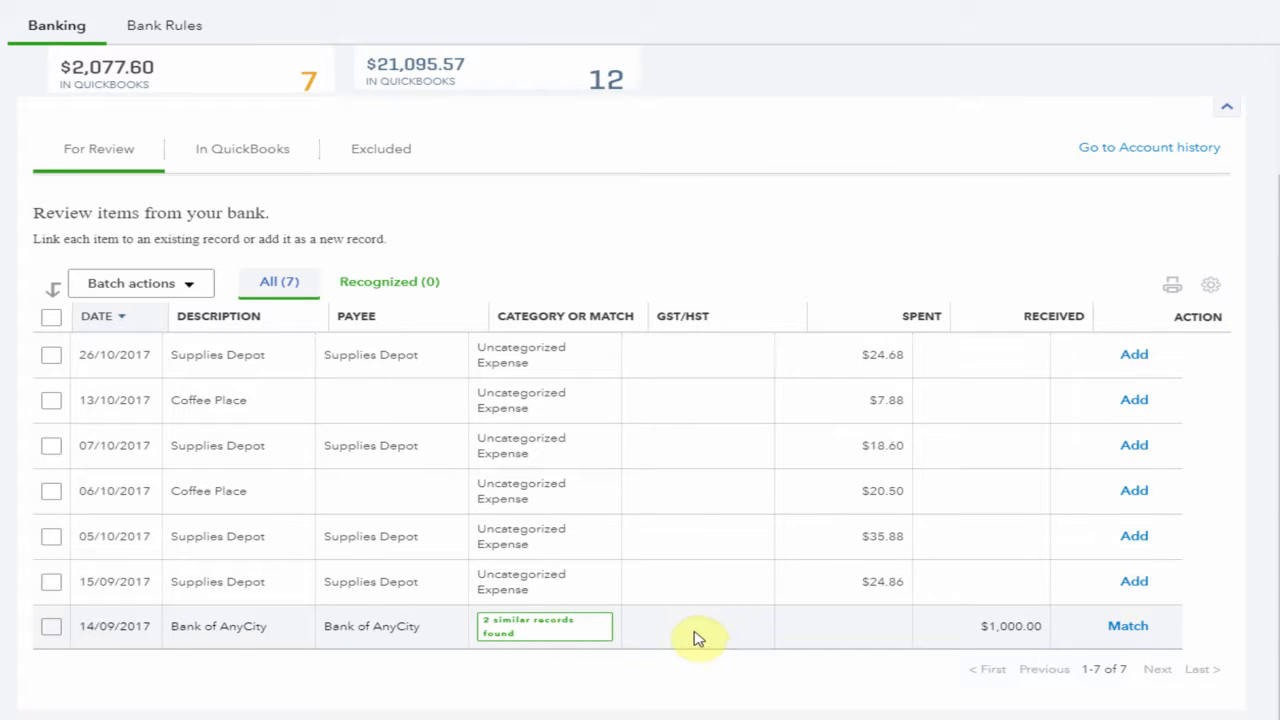
left_click(1128, 626)
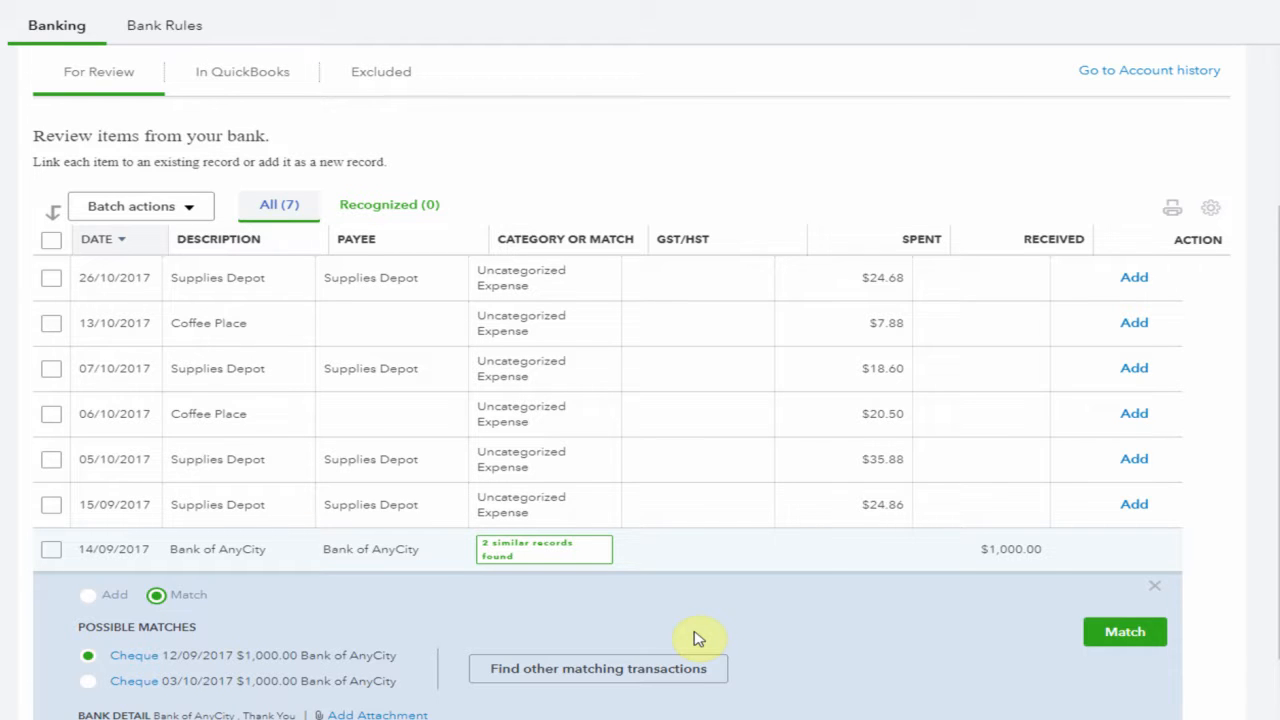
mouse_move(205, 695)
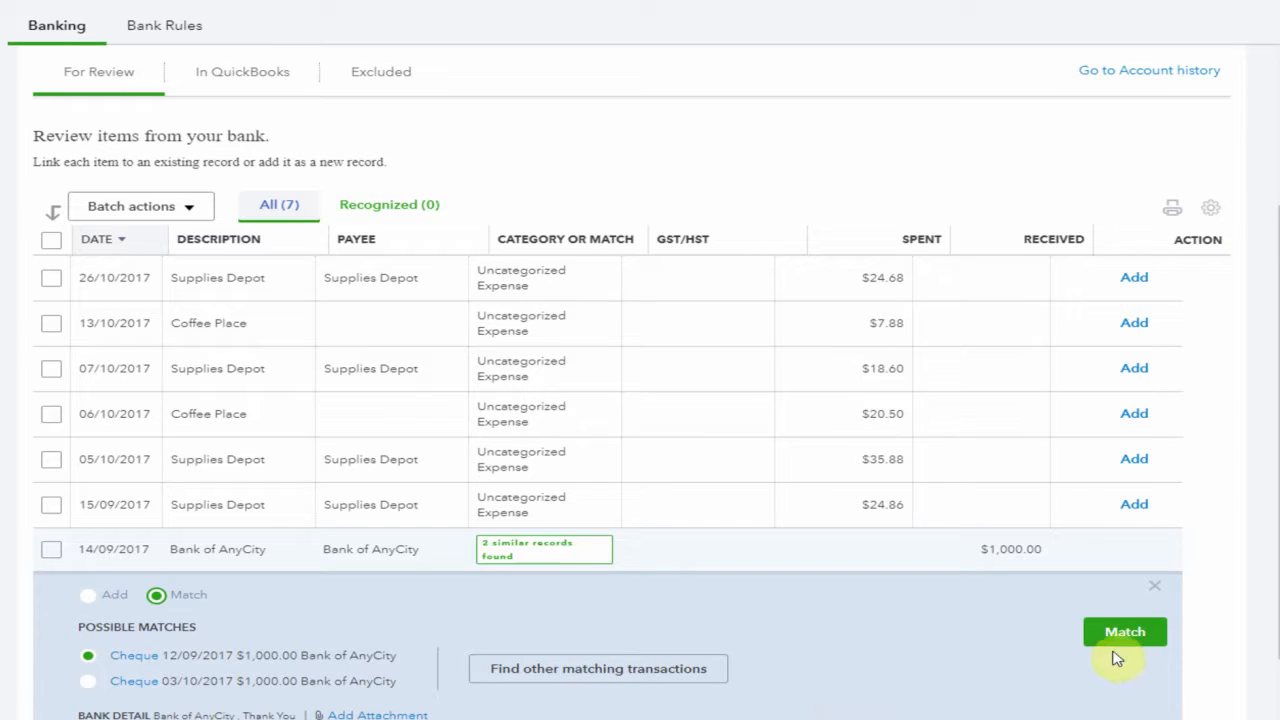
left_click(1125, 631)
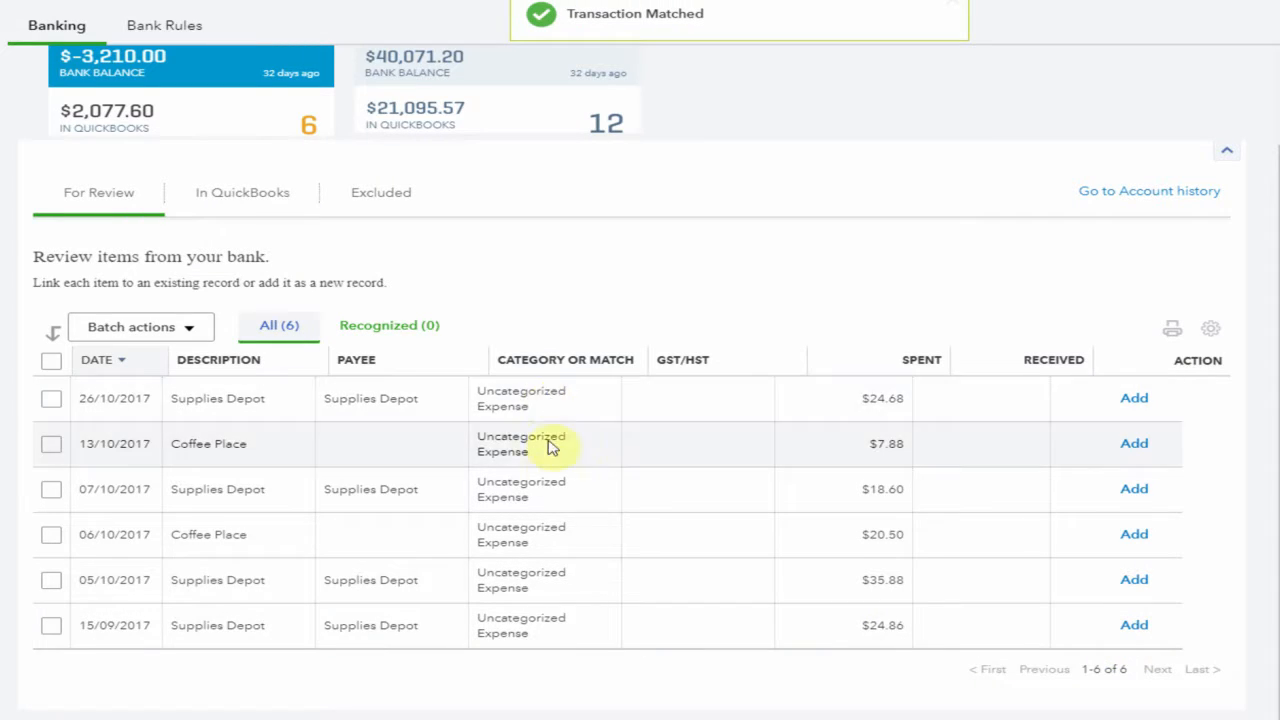
mouse_move(567, 537)
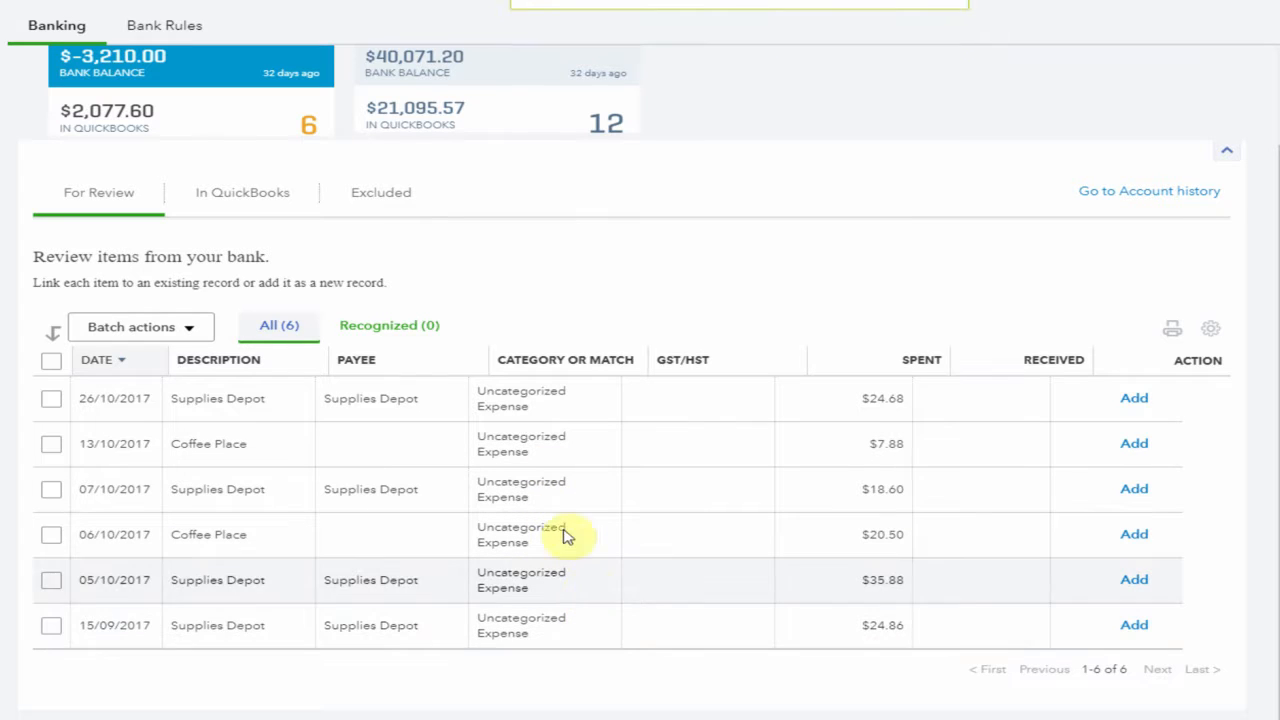
mouse_move(710, 402)
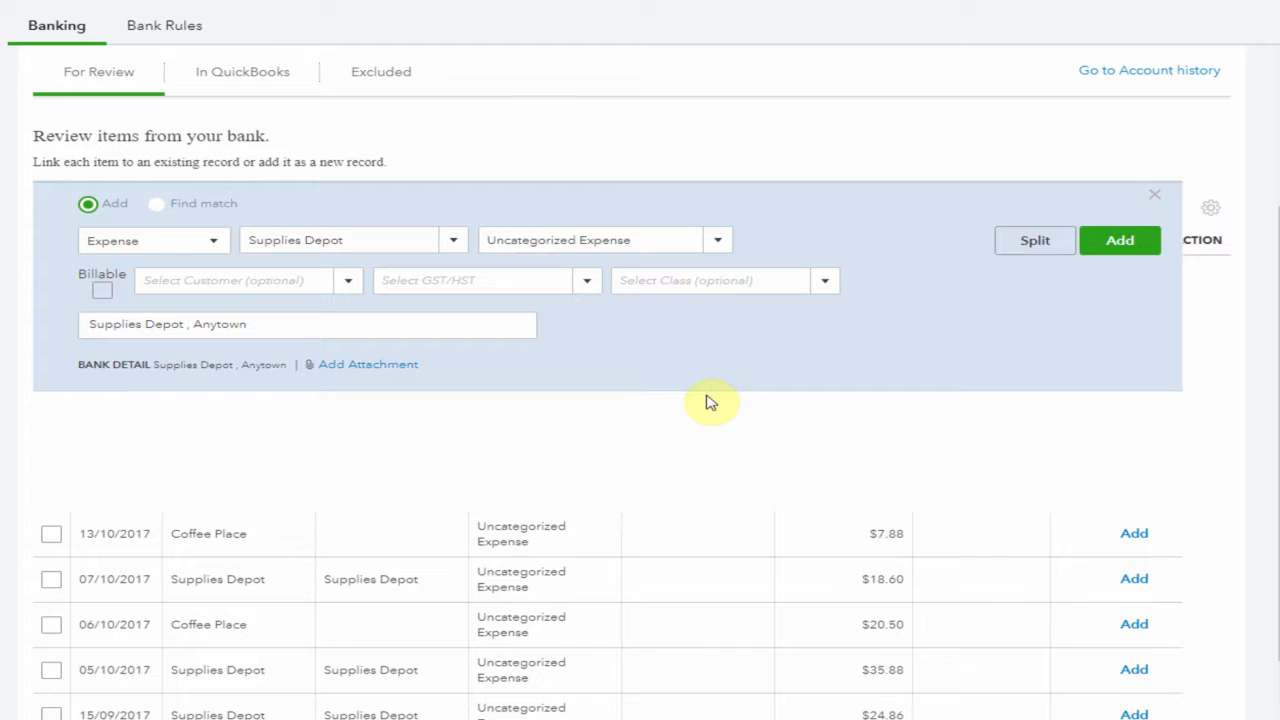
mouse_move(719, 247)
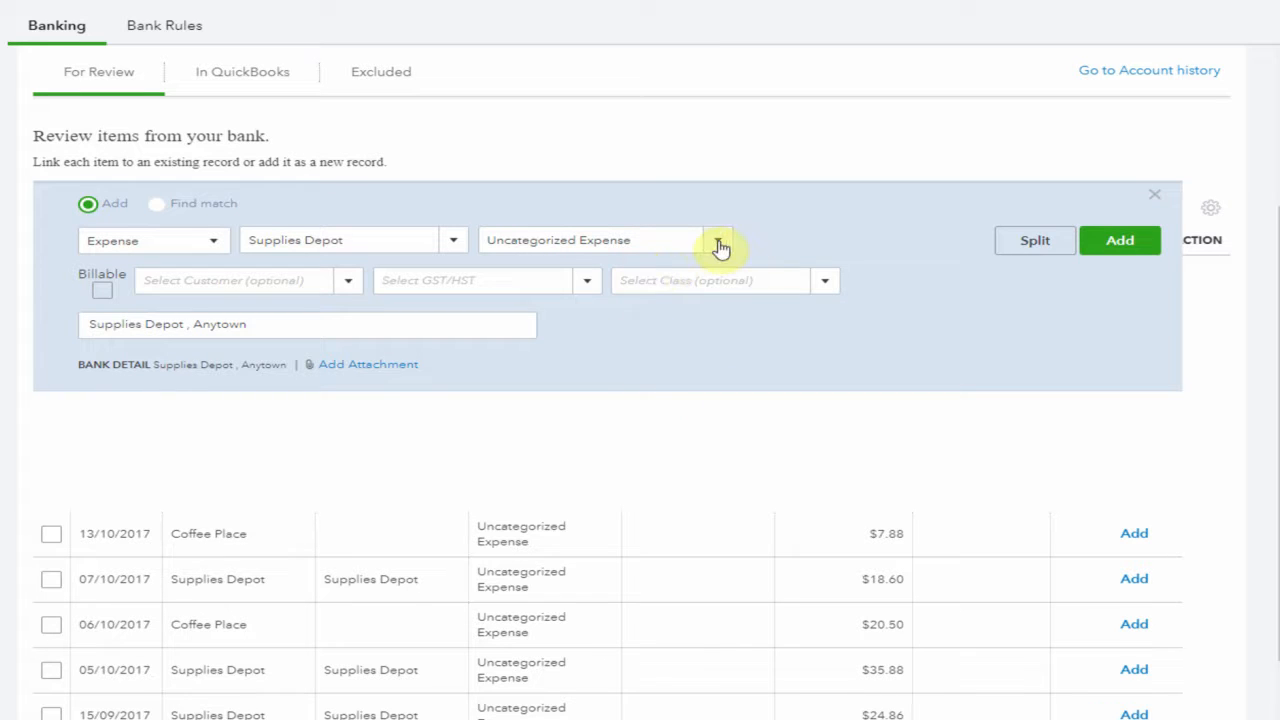
Categorize the 26/10/2017 Supplies Depot expense as Supplies and view the payee-category remembering options.
left_click(718, 244)
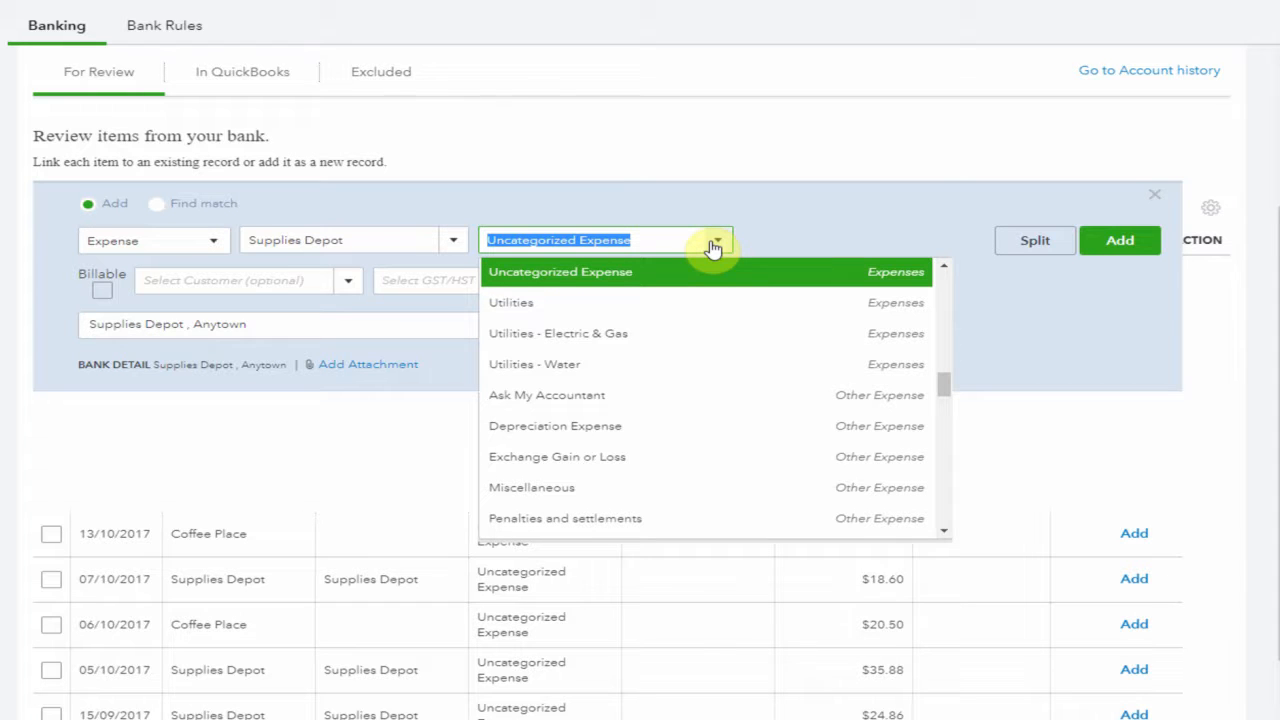
scroll("down", 3)
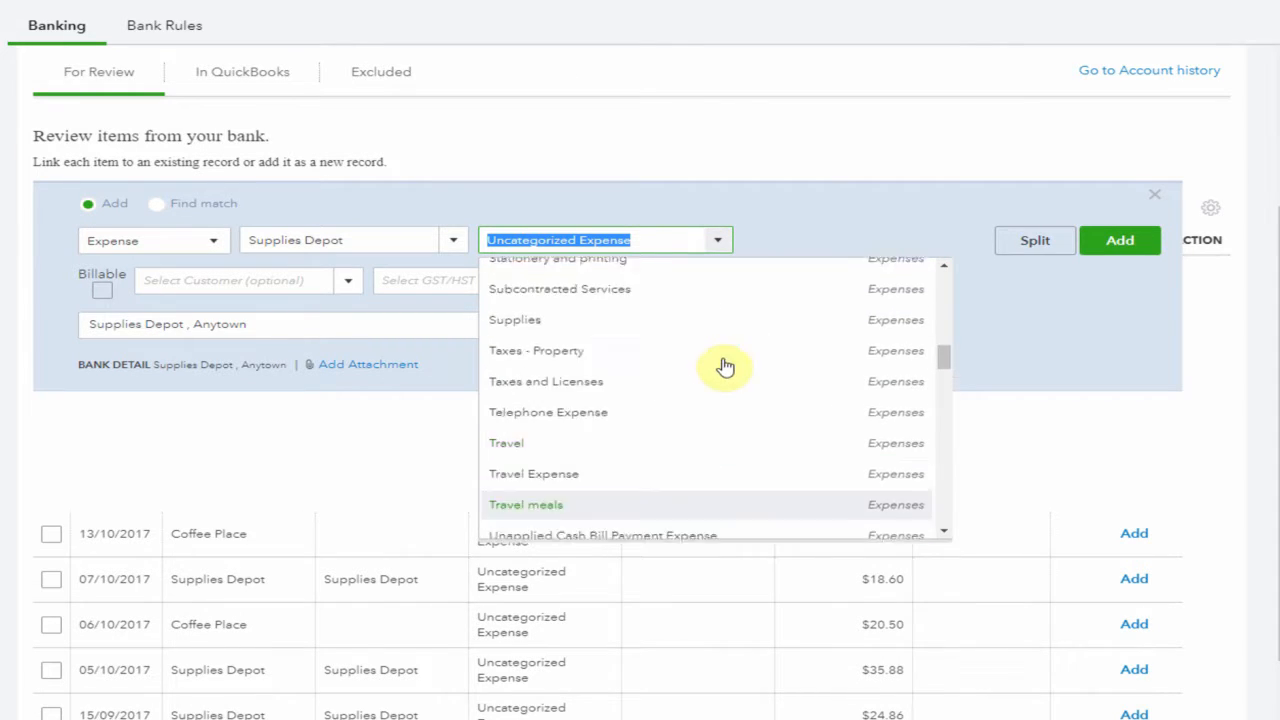
left_click(514, 319)
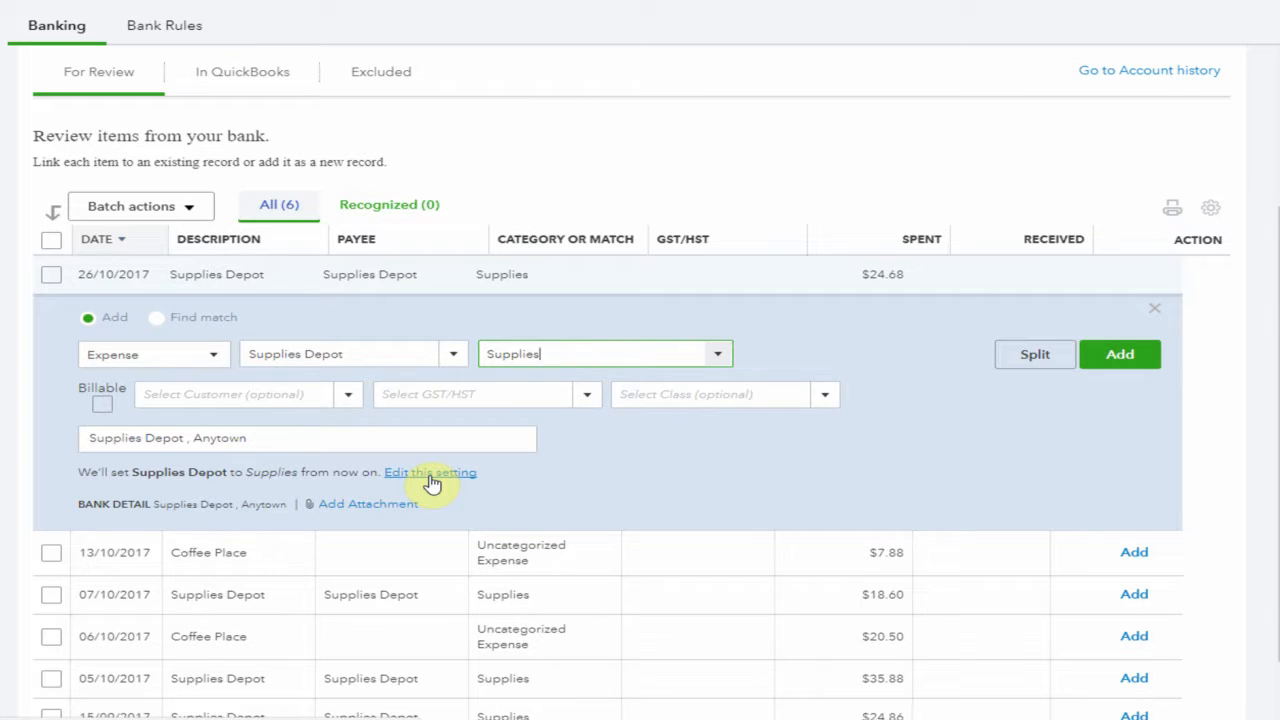
left_click(429, 472)
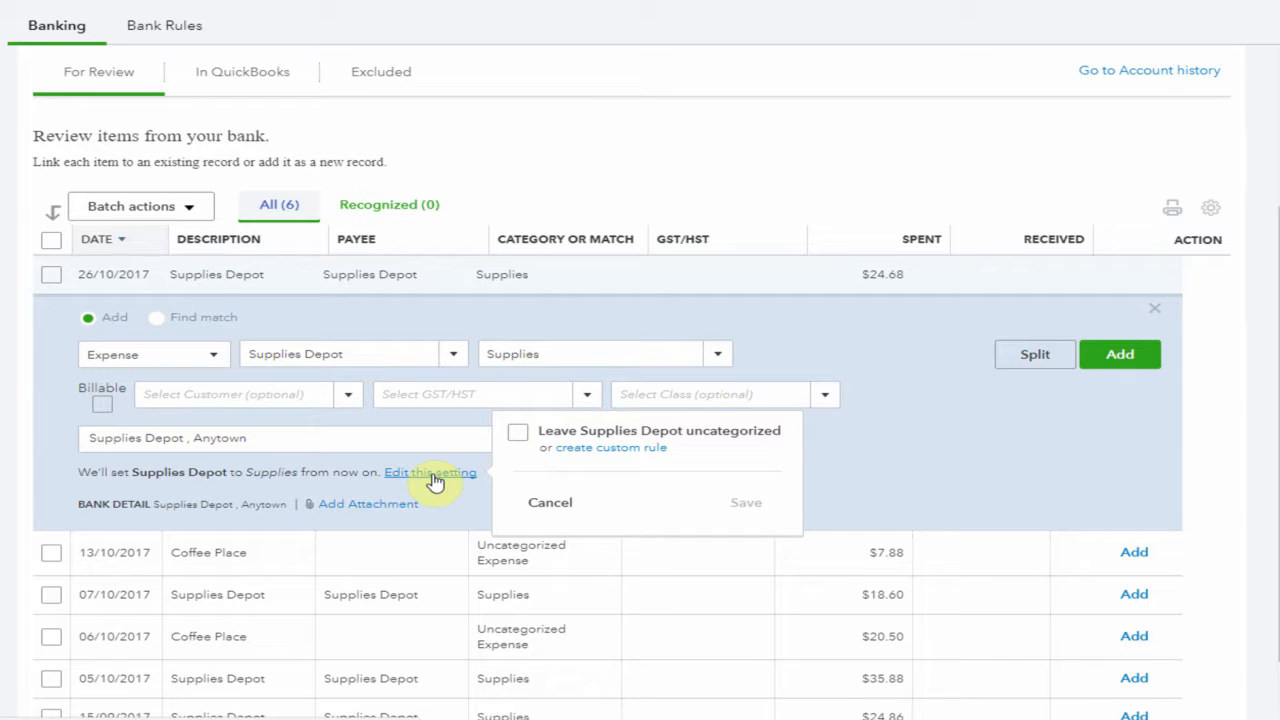
mouse_move(428, 487)
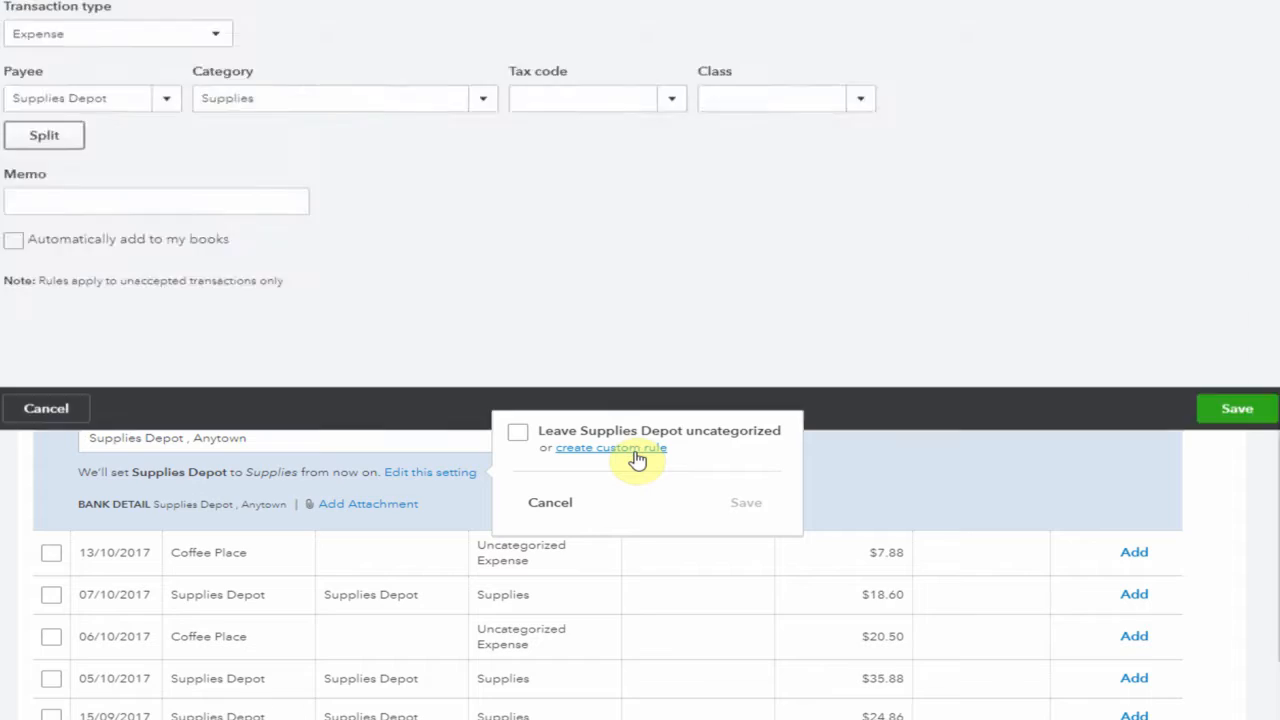
Cancel the custom rule form without saving a rule for Supplies Depot.
left_click(611, 448)
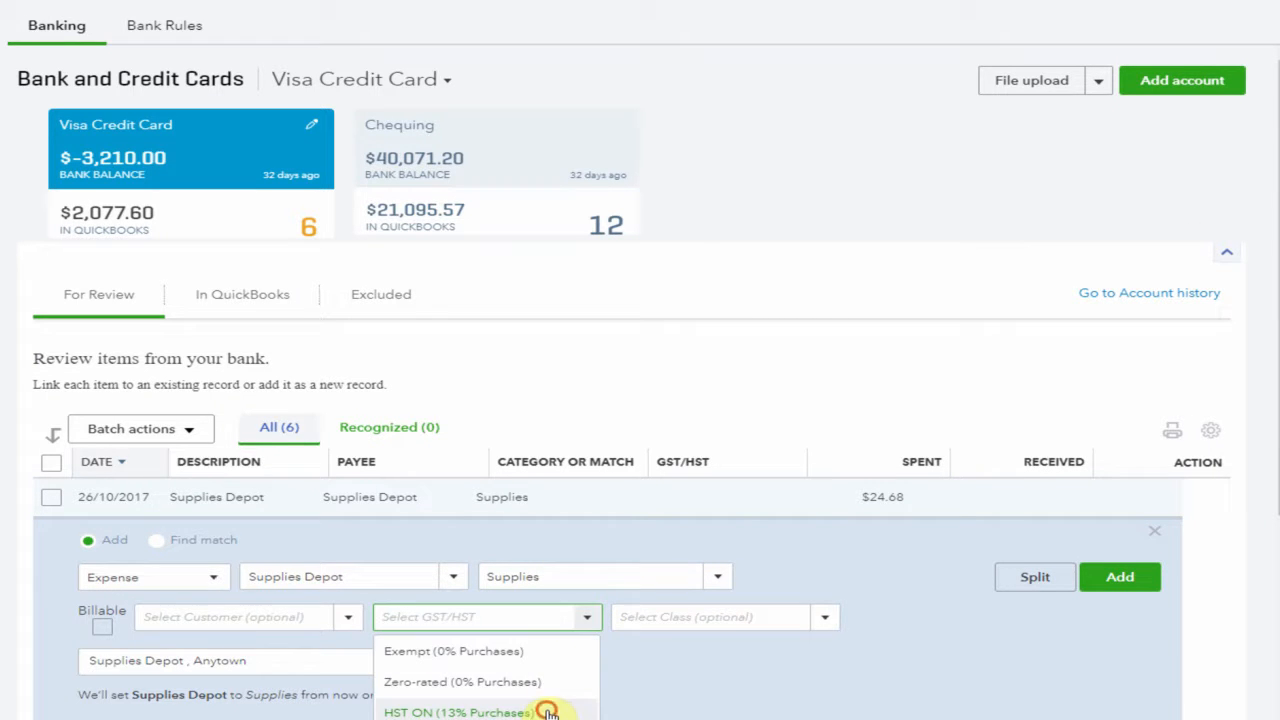
Apply HST ON (Purchases) as Supplies default, then add the 07/10, 05/10 and 15/09 Supplies Depot charges.
left_click(466, 714)
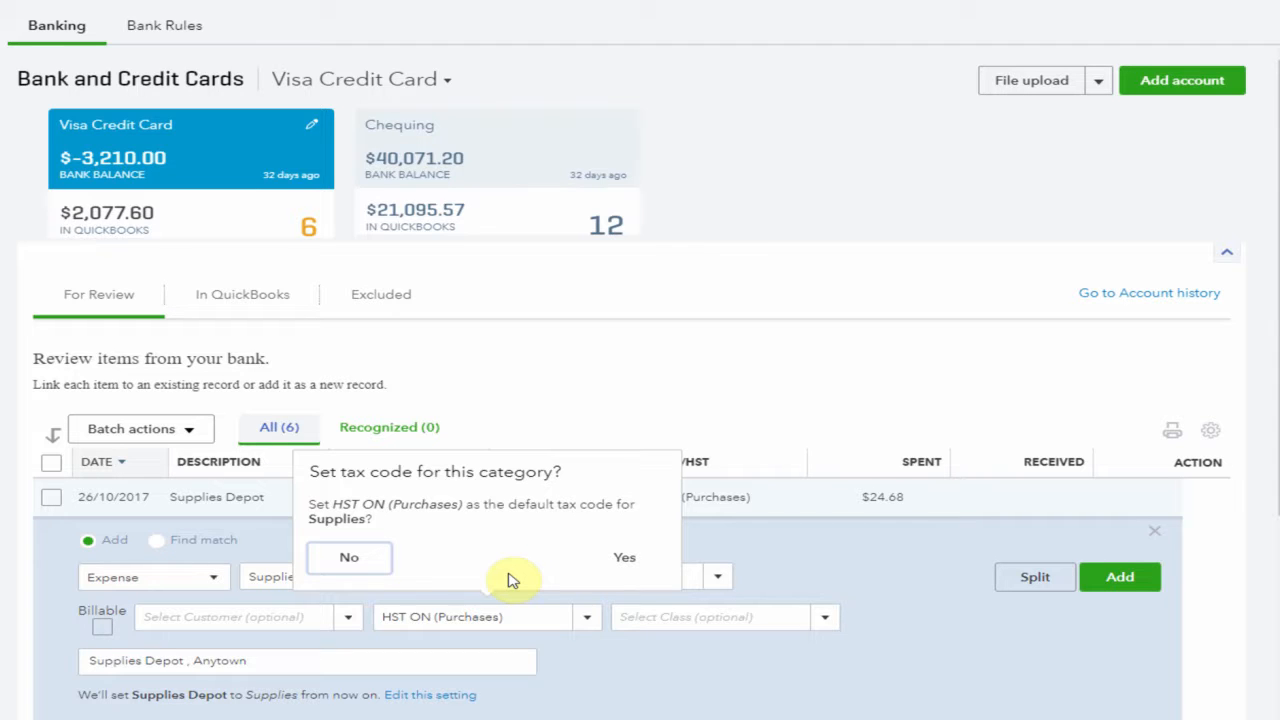
mouse_move(505, 573)
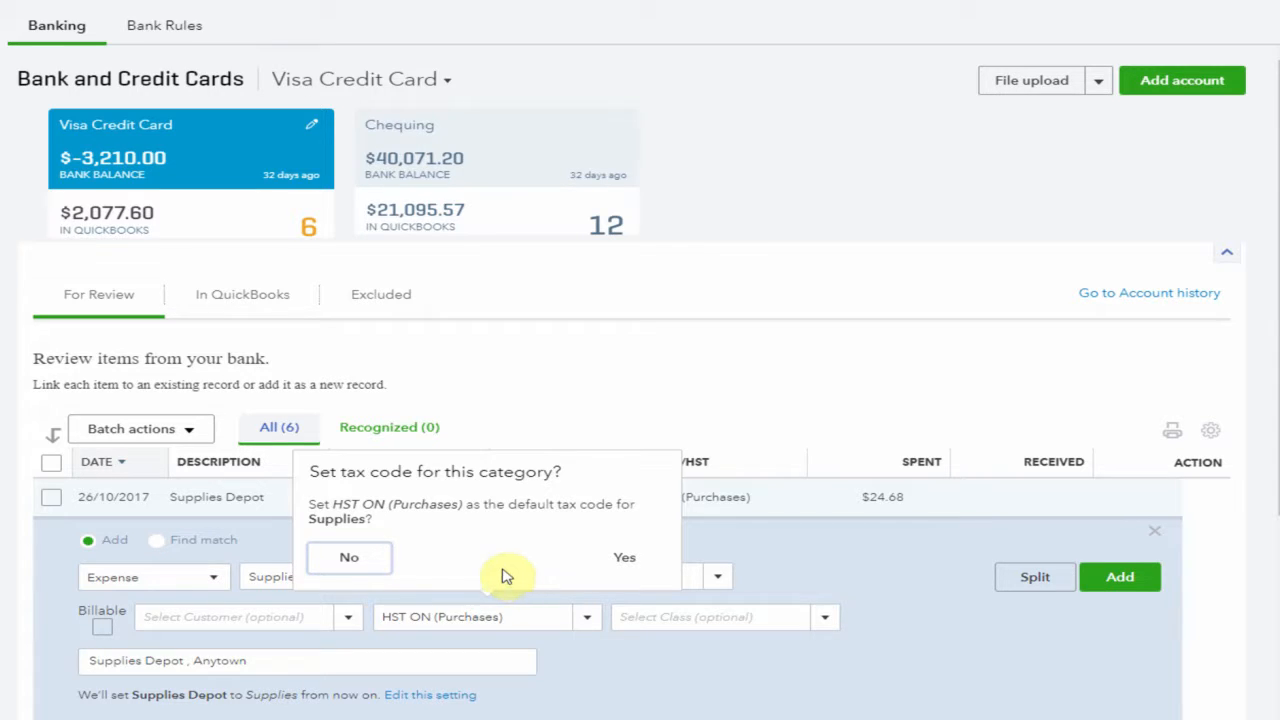
left_click(623, 557)
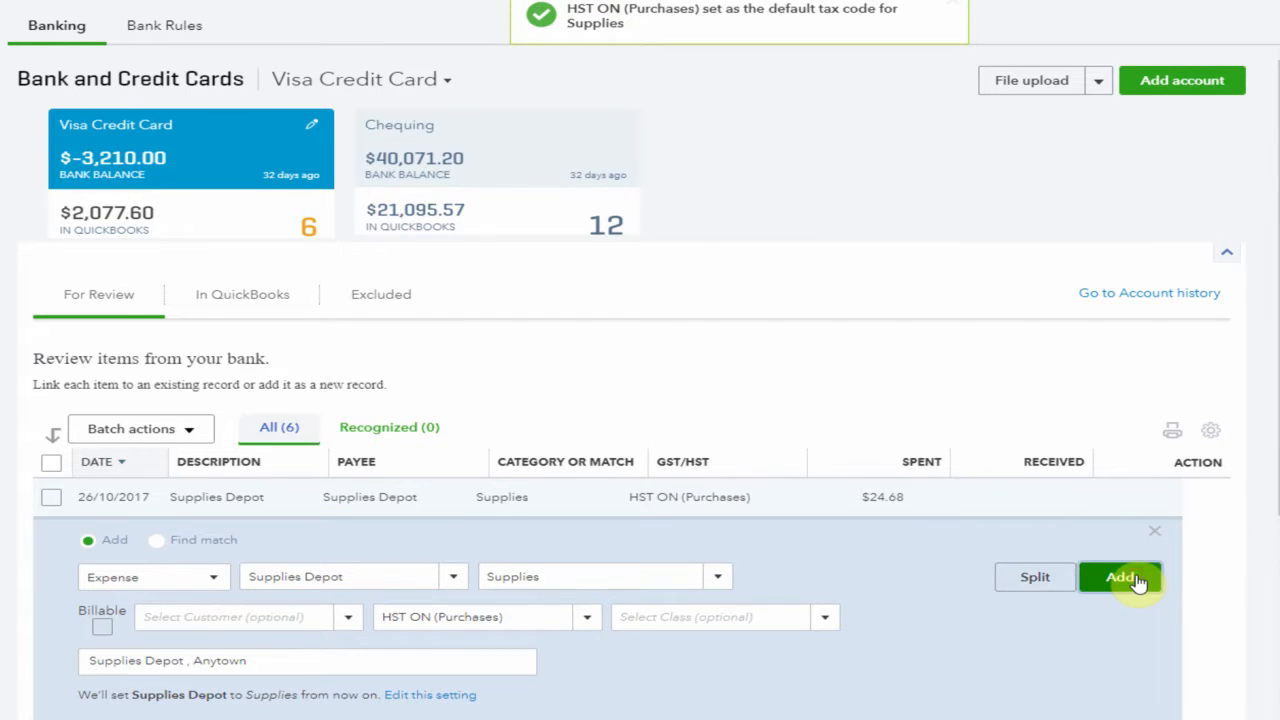
left_click(1123, 578)
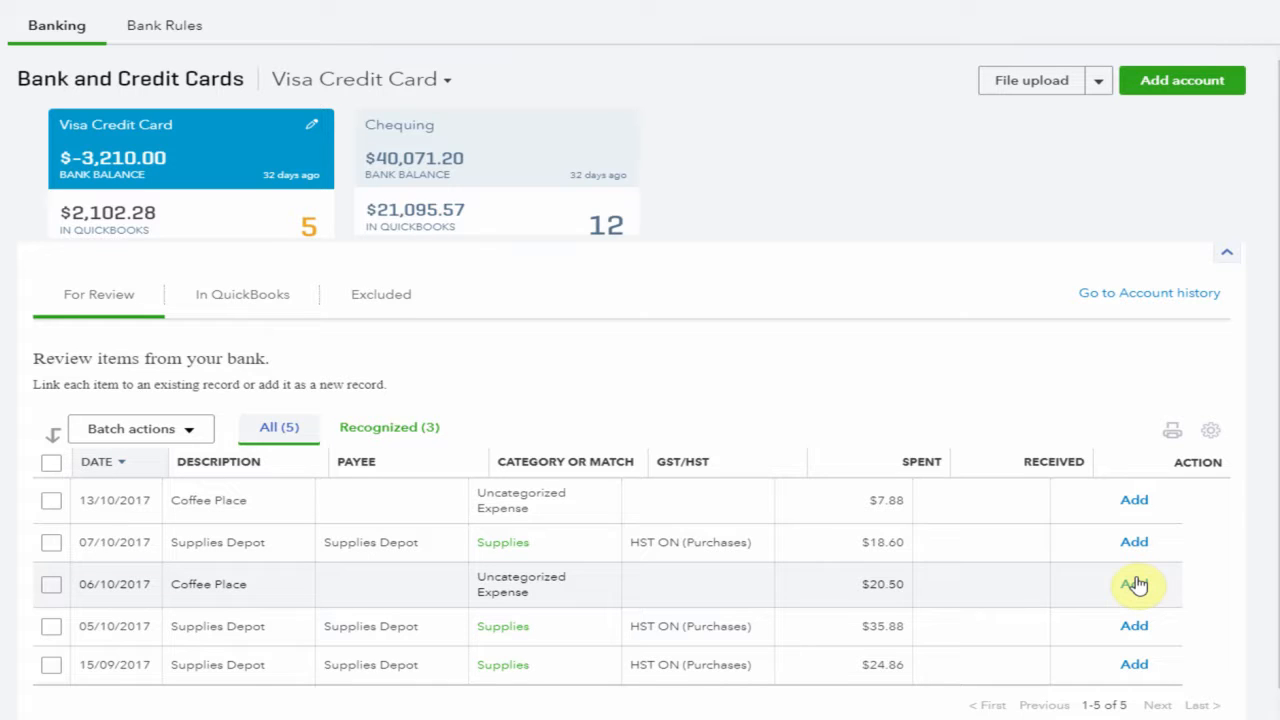
mouse_move(820, 436)
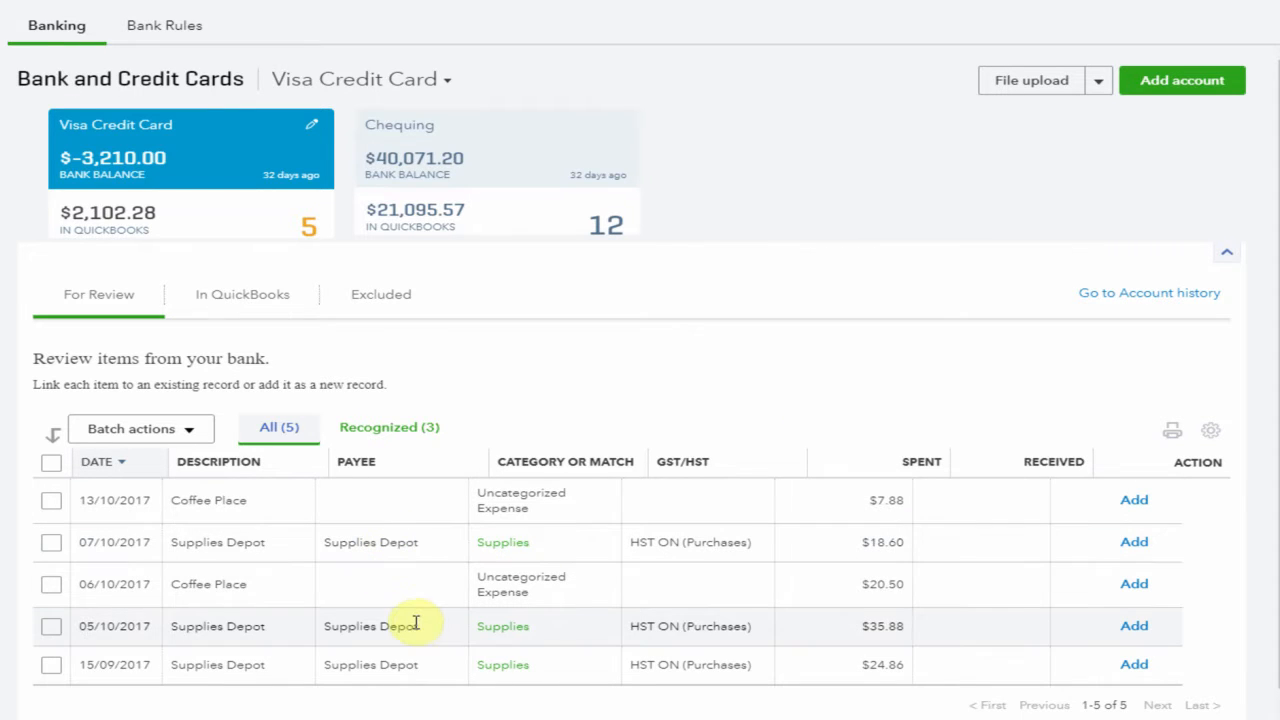
mouse_move(416, 685)
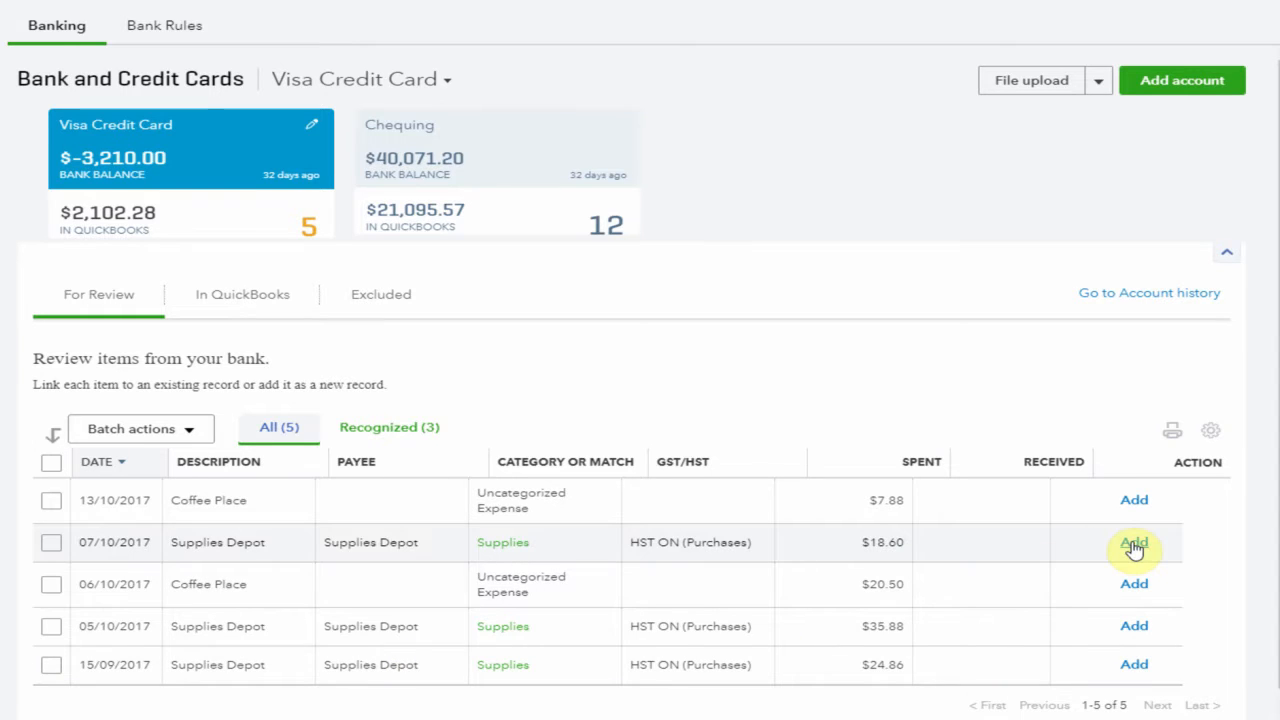
left_click(1133, 546)
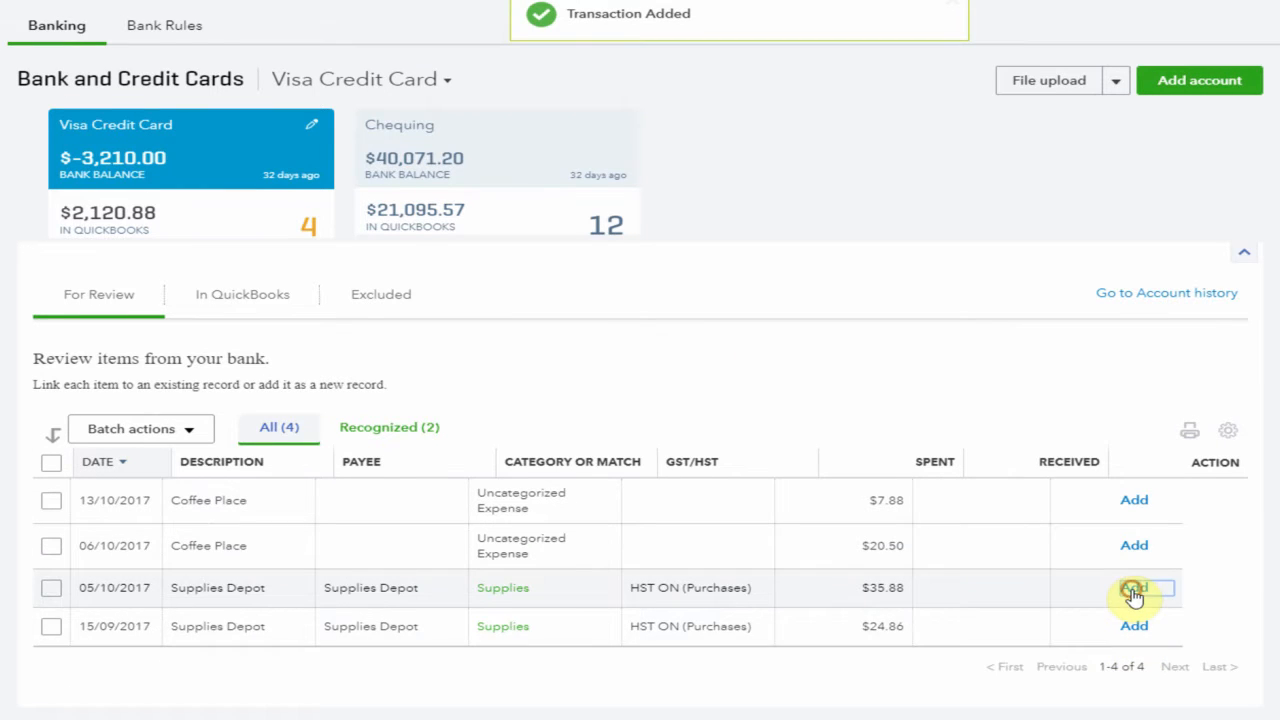
left_click(1134, 598)
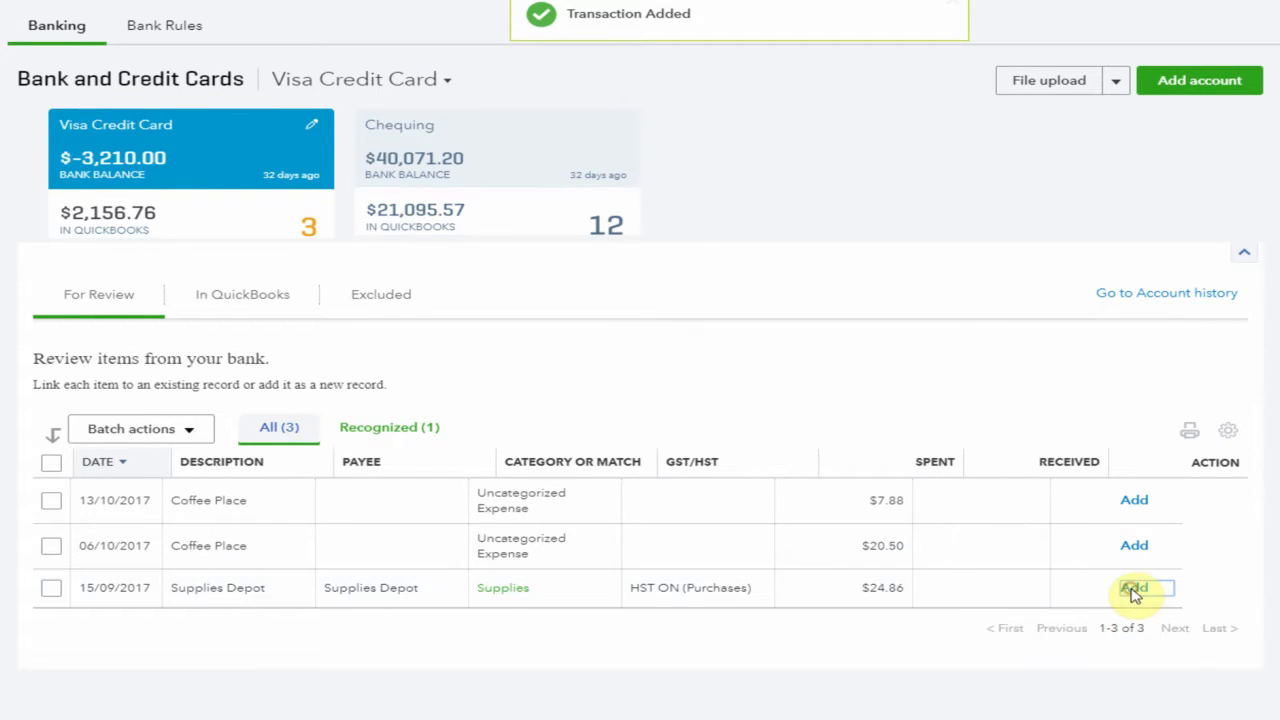
left_click(1134, 587)
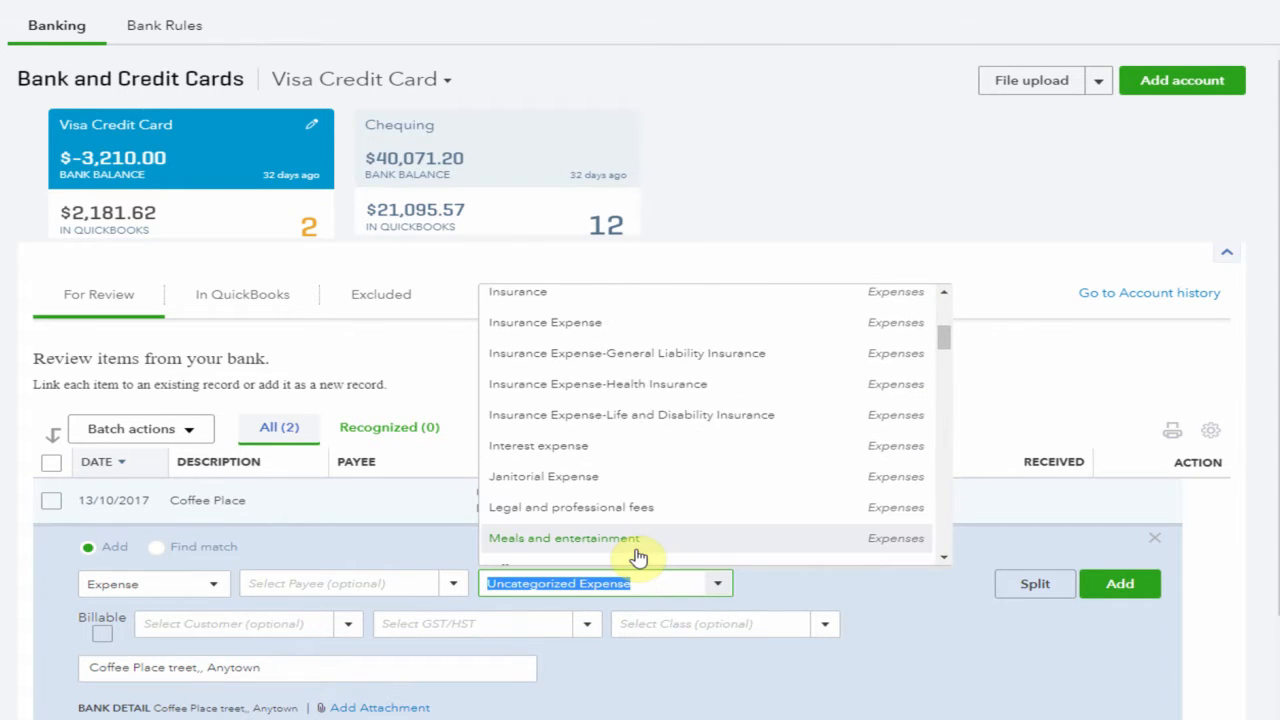
Add the Coffee Place charges as Meals and entertainment, with HST ON as that category's default.
left_click(563, 538)
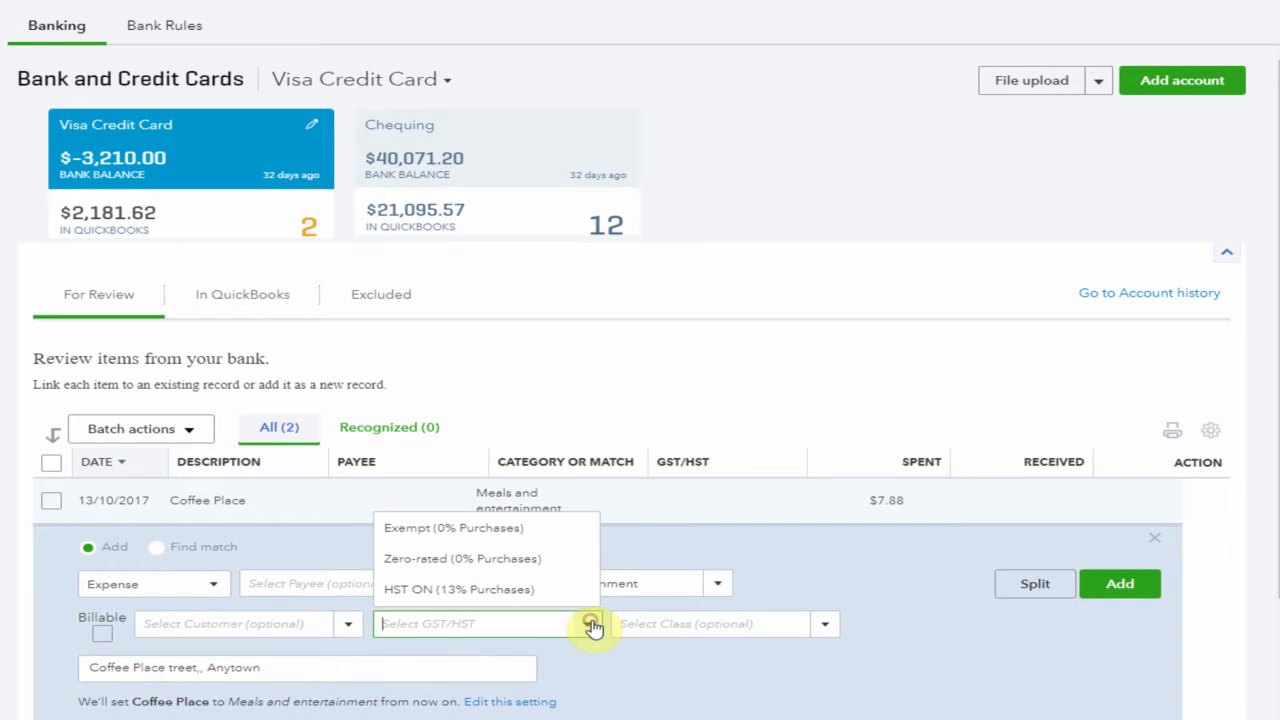
left_click(457, 589)
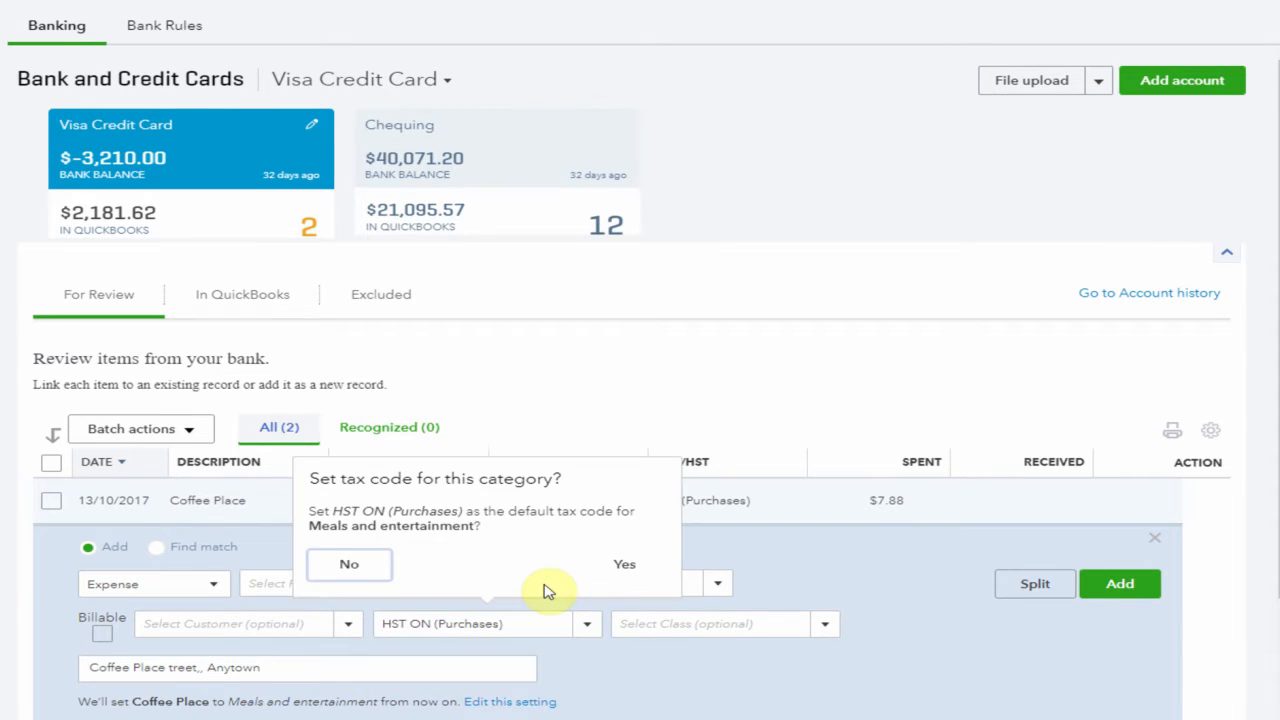
mouse_move(626, 575)
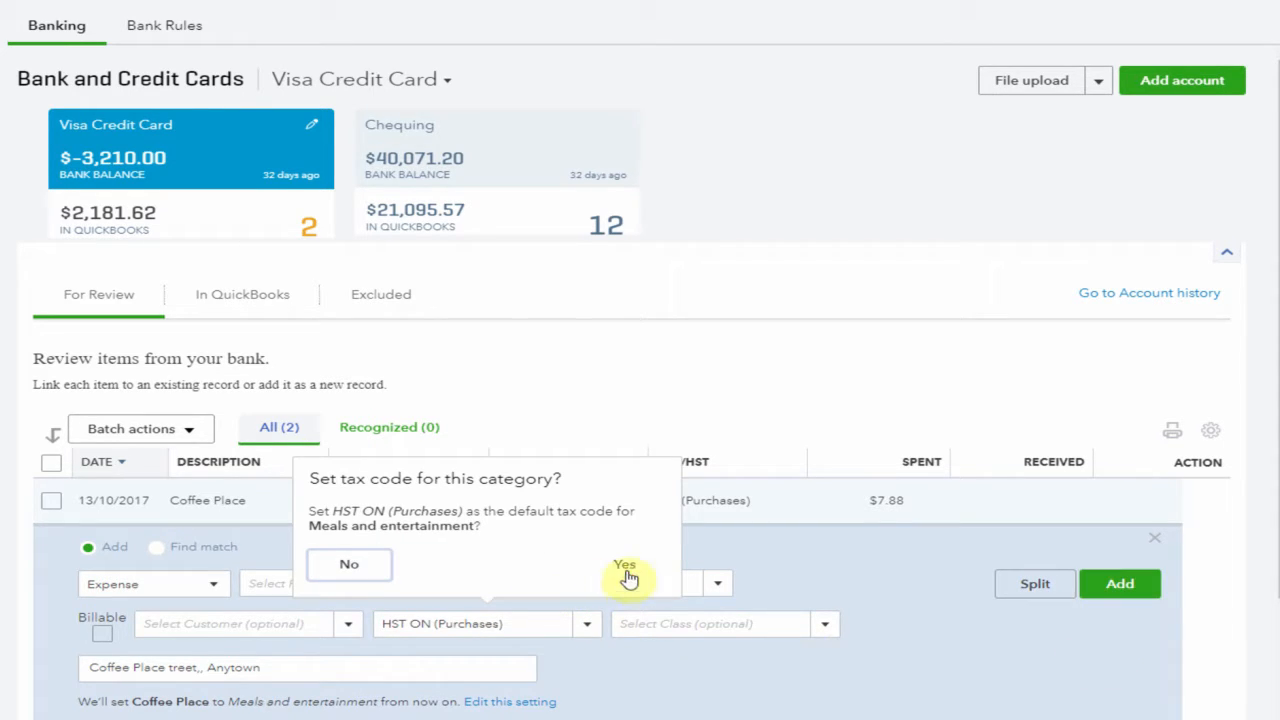
left_click(624, 564)
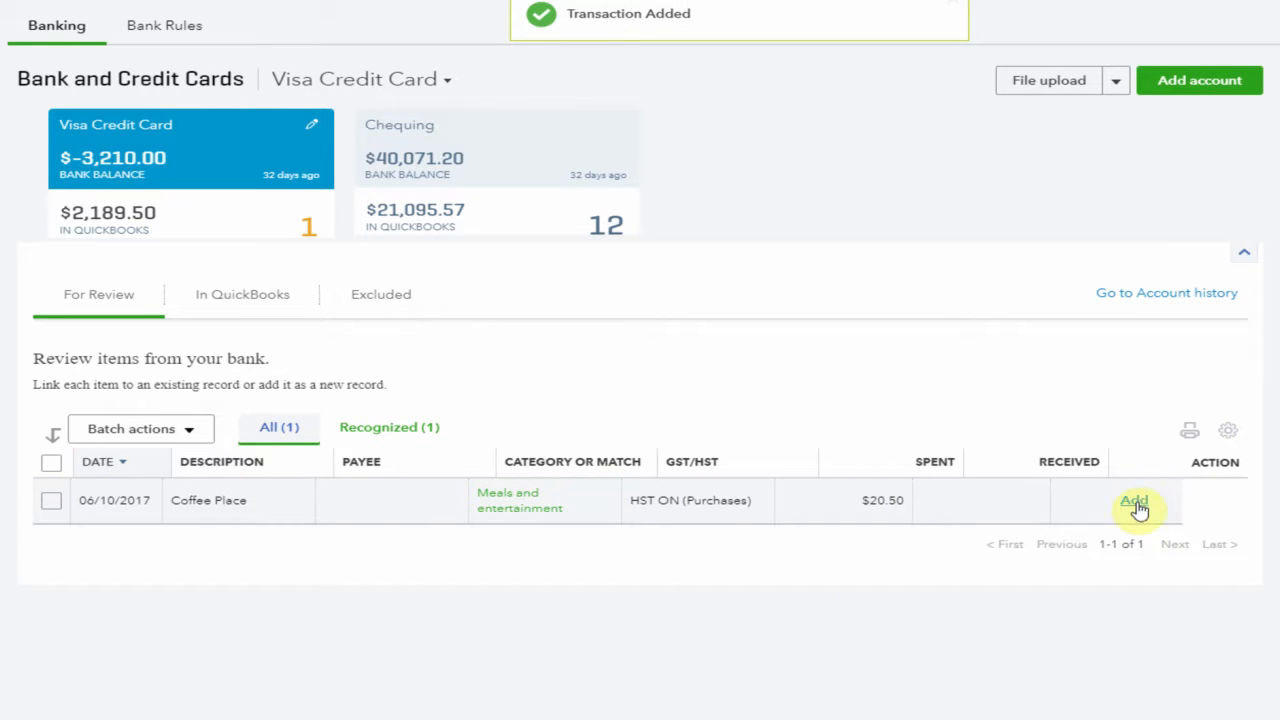
left_click(1133, 500)
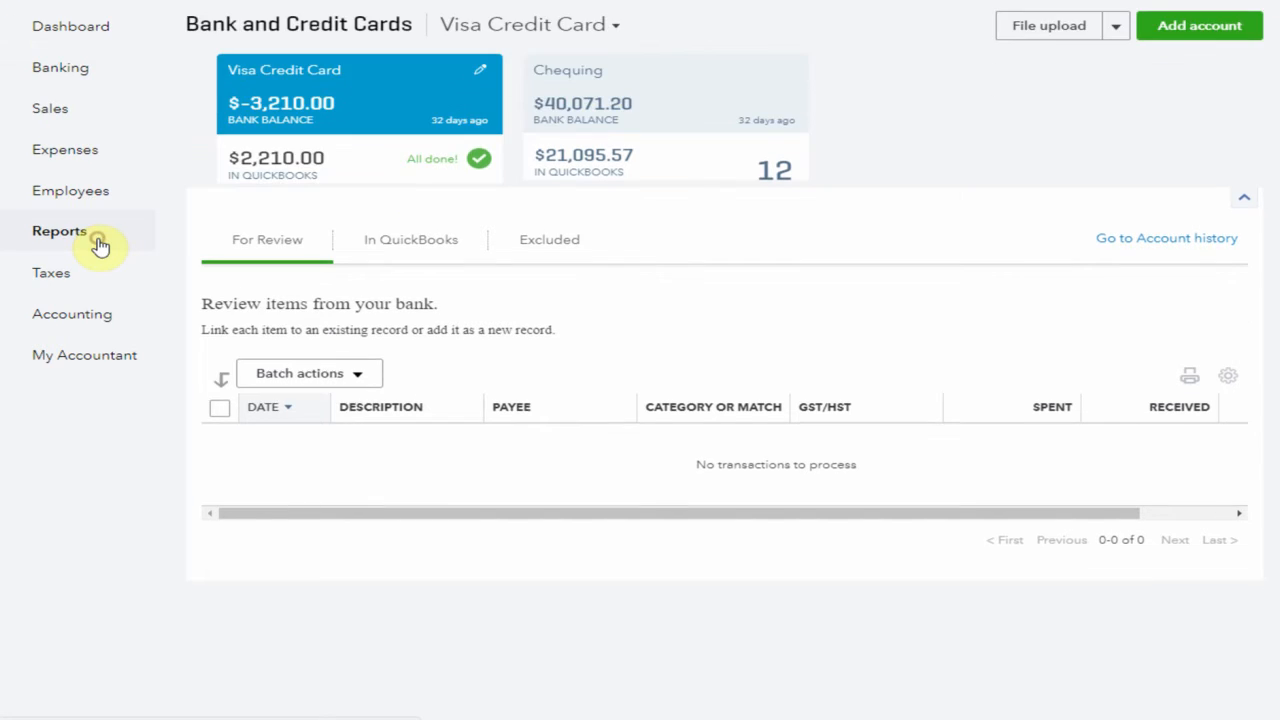
Open the Profit and Loss report from Reports and scroll to the expense lines.
left_click(58, 231)
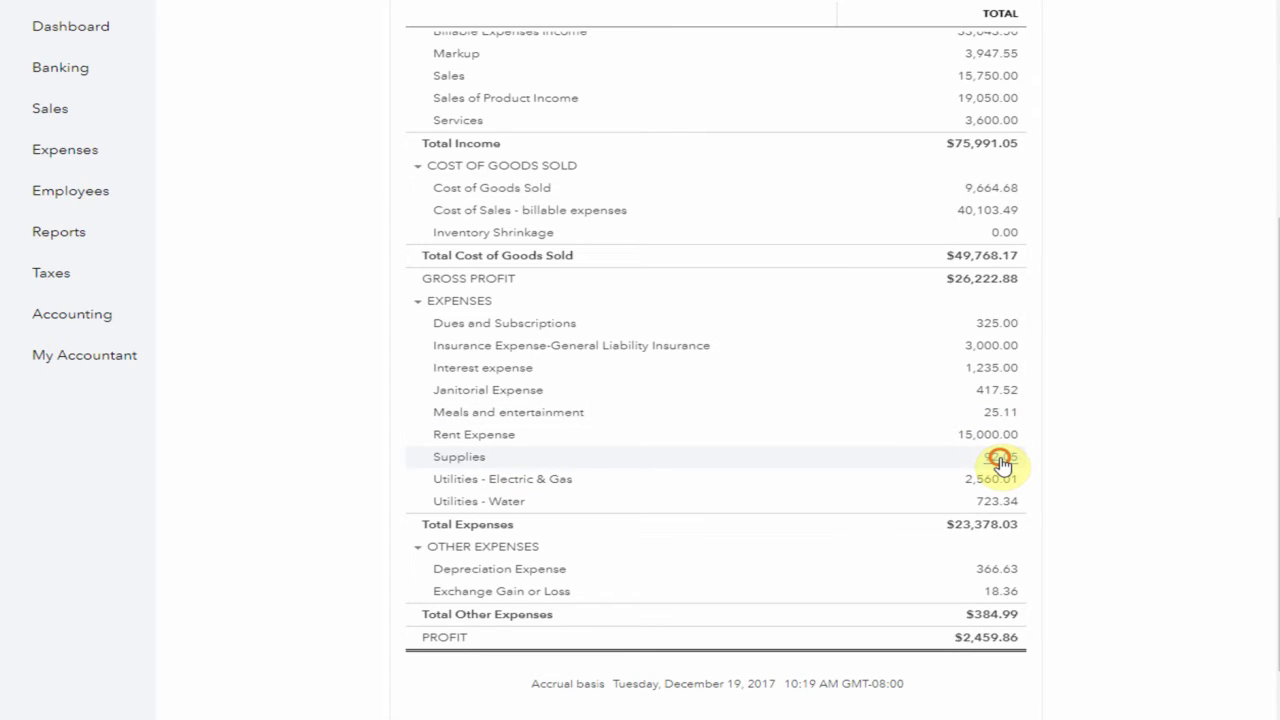
left_click(1000, 464)
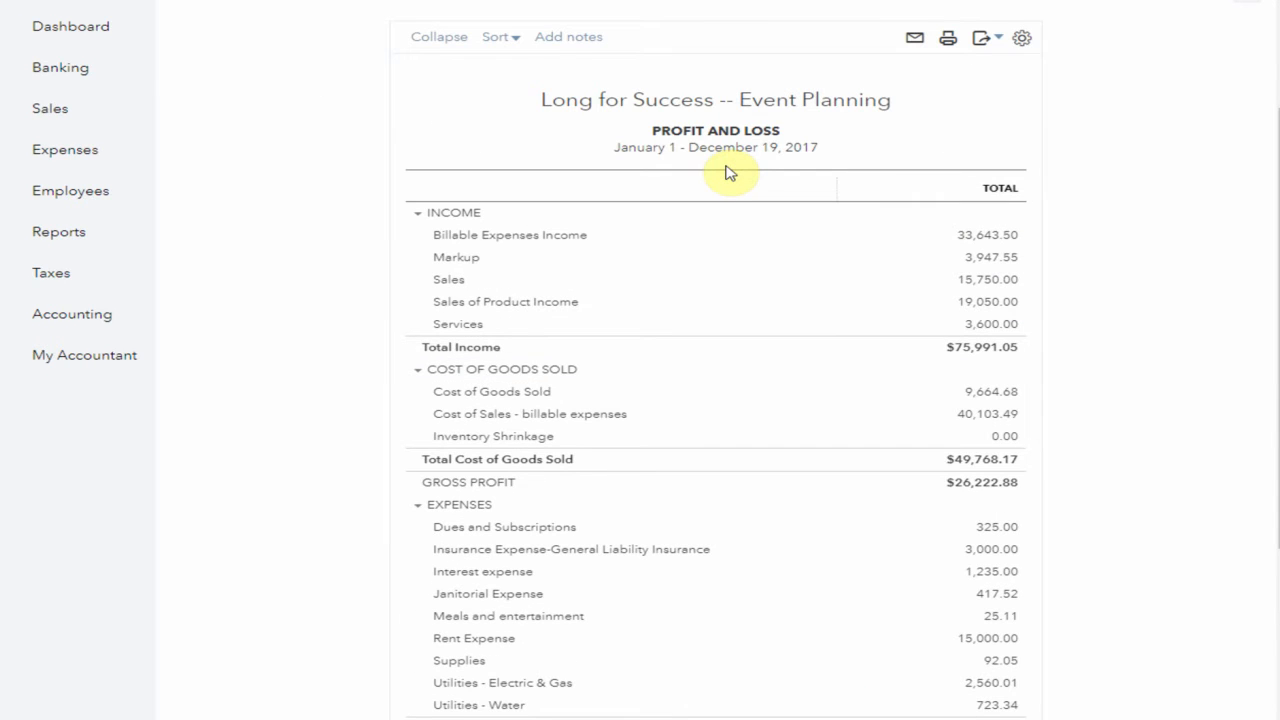
scroll("down", 3)
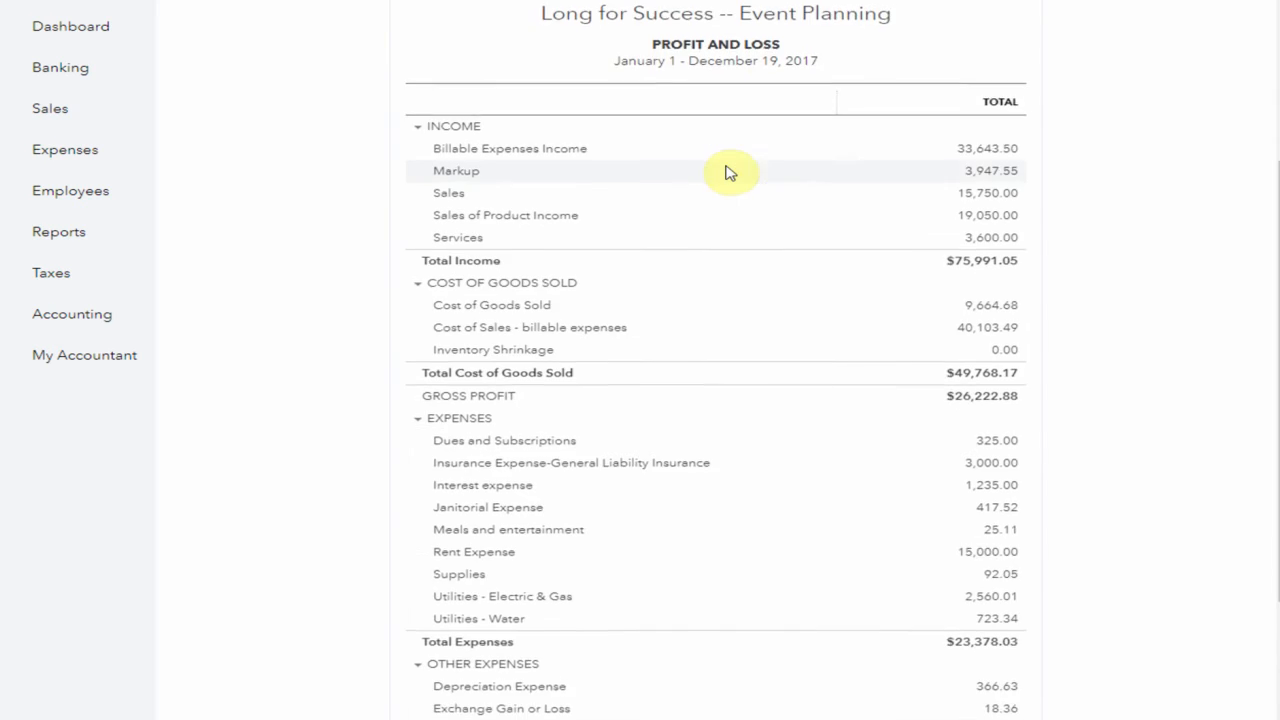
scroll("down", 3)
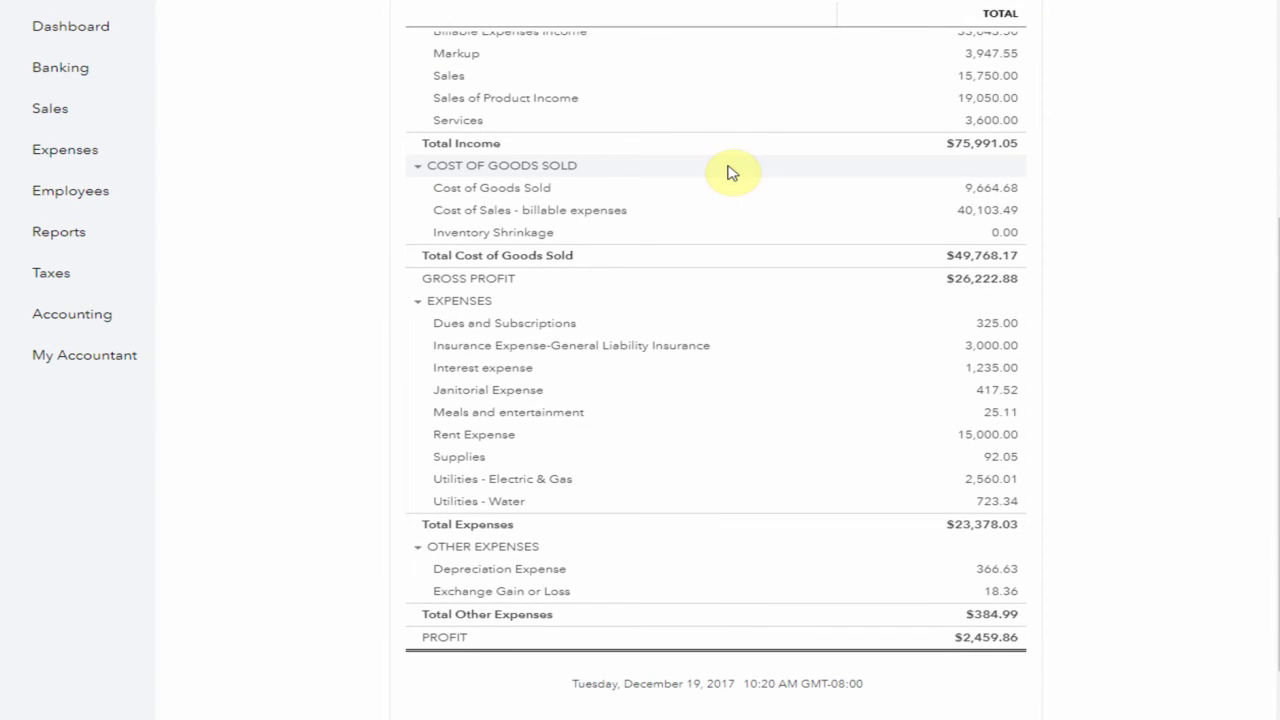